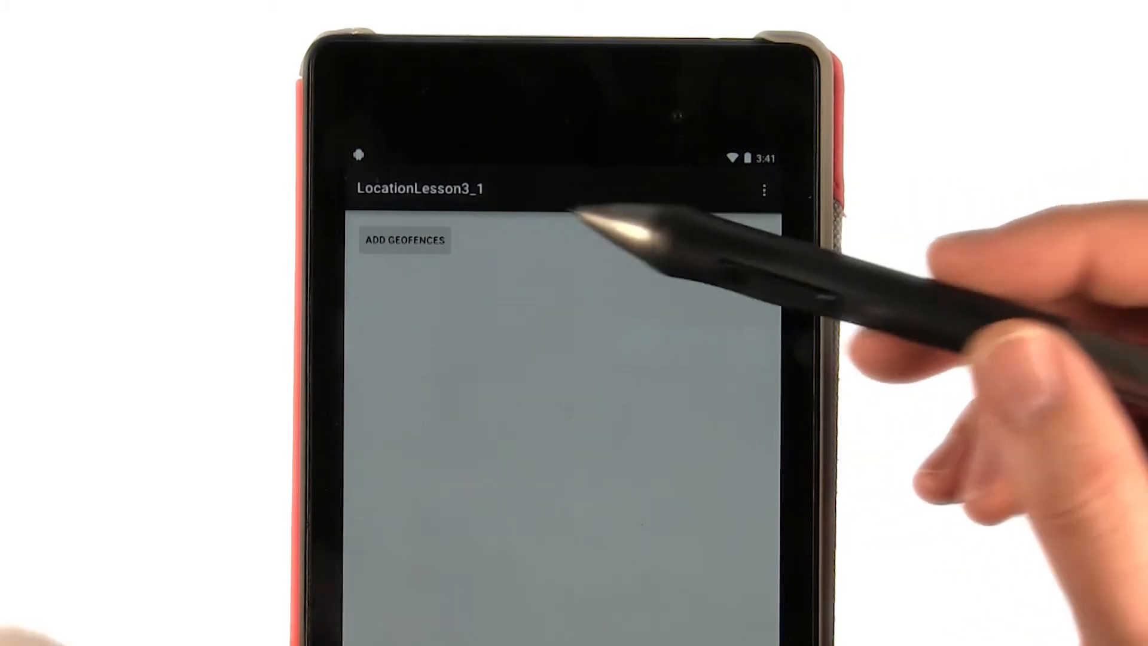
Step: Pull down the notification shade to reveal the 'Entered Udacity' geofence notification
{"action": "left_click_drag", "start_coordinate": [564, 157], "coordinate": [563, 307]}
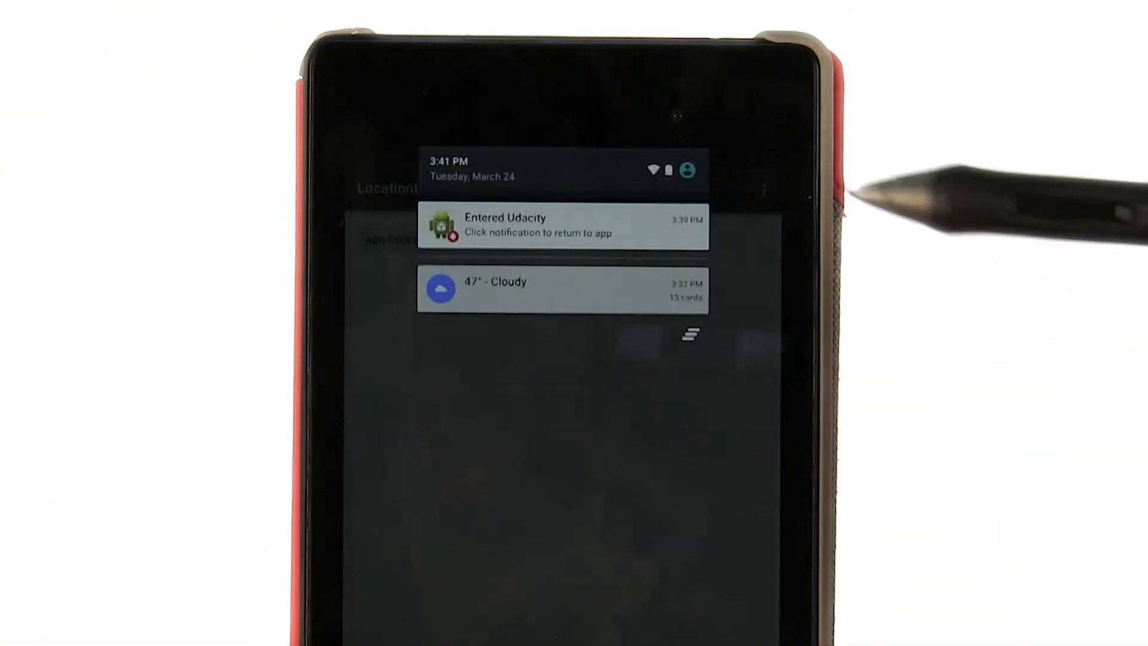
{"action": "mouse_move", "coordinate": [649, 223]}
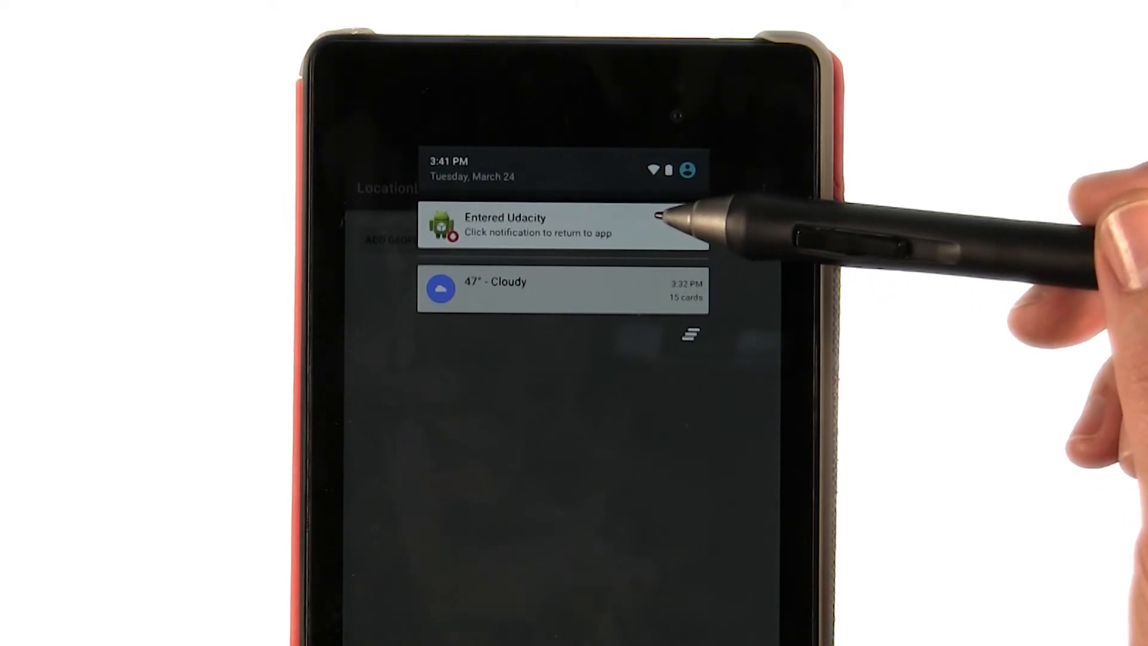
{"action": "mouse_move", "coordinate": [673, 220]}
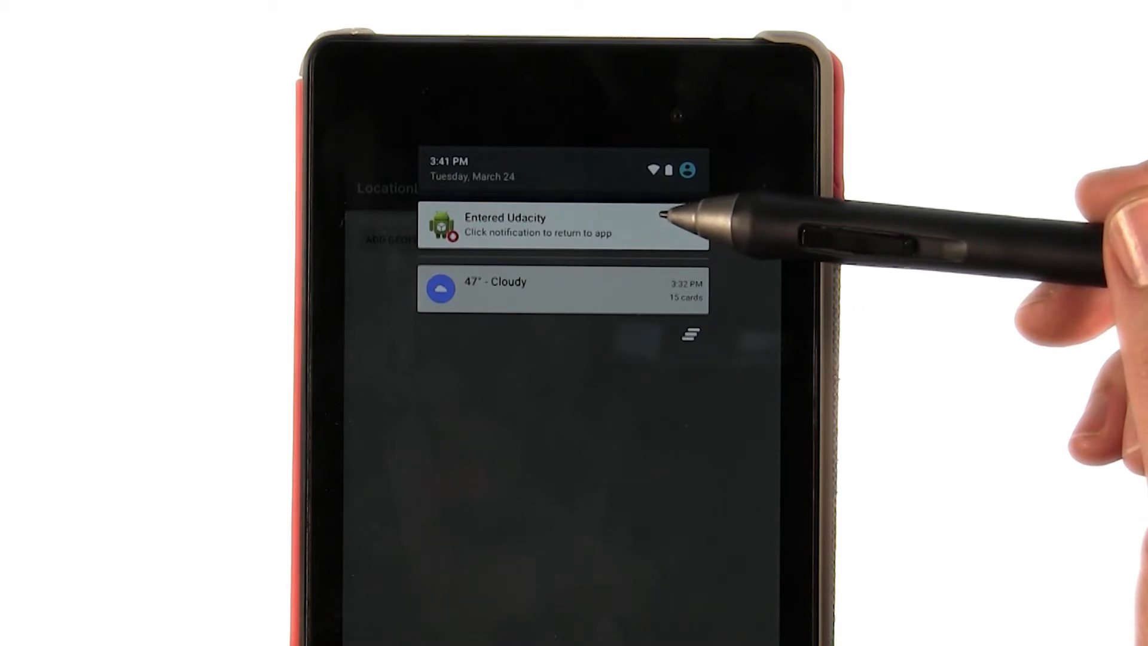